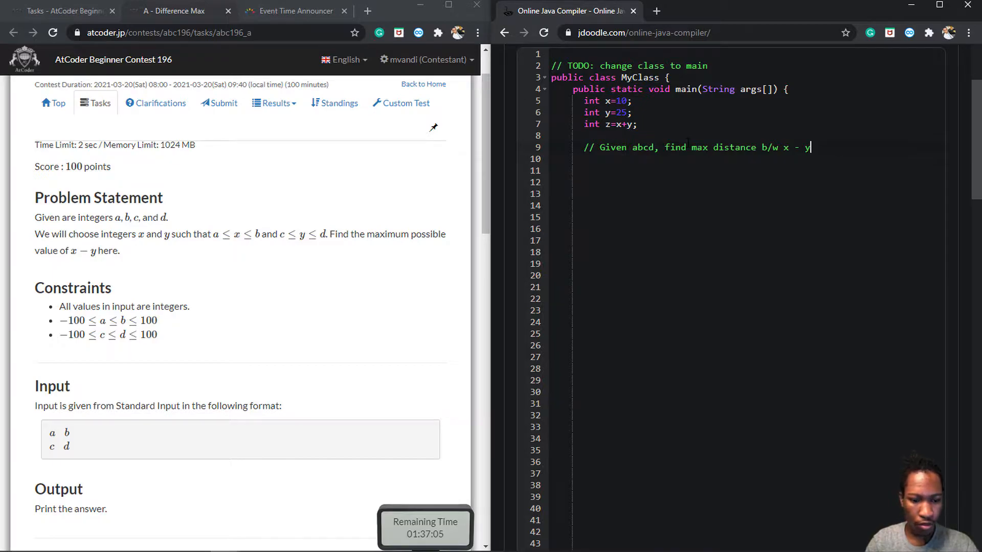
{"action": "mouse_move", "coordinate": [214, 291]}
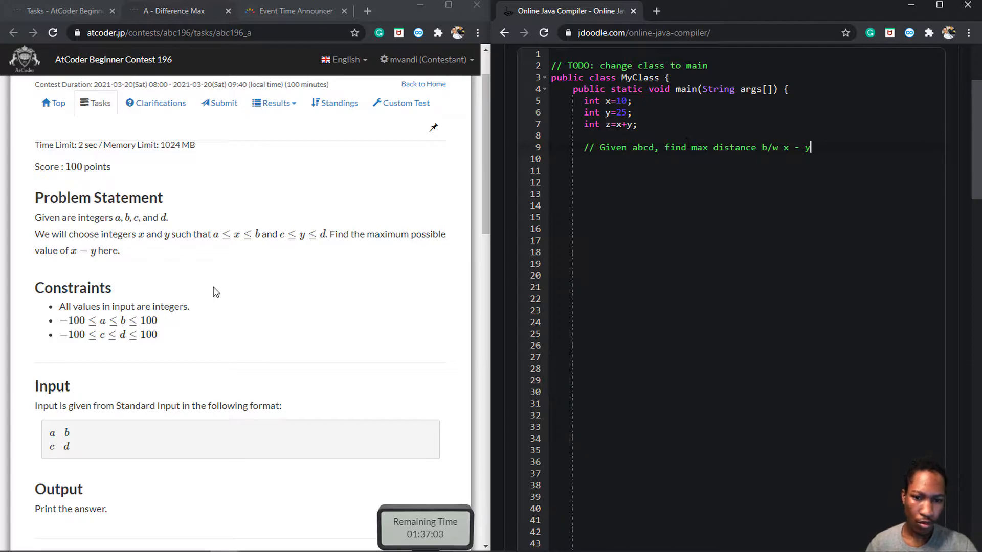
{"action": "scroll", "scroll_direction": "down", "scroll_amount": 3}
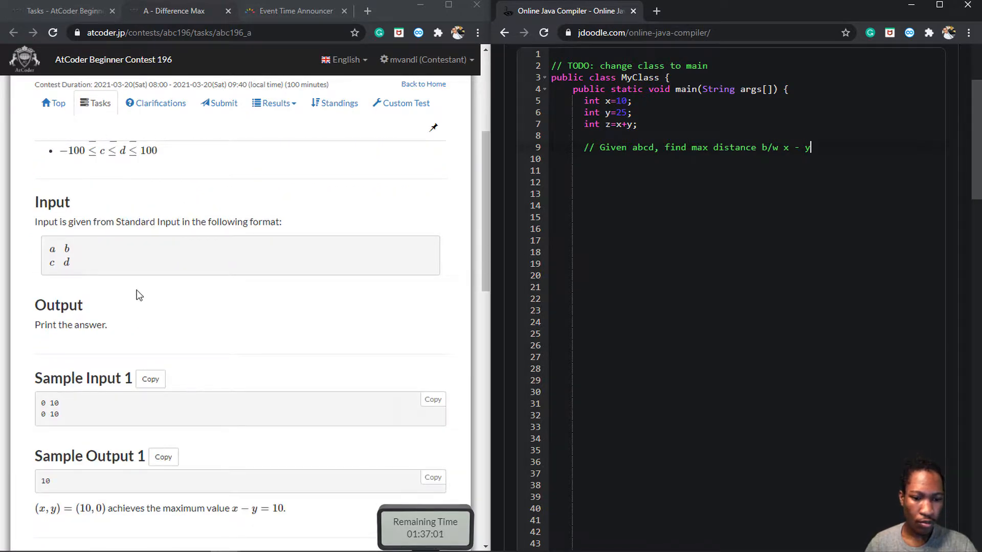
{"action": "mouse_move", "coordinate": [75, 406]}
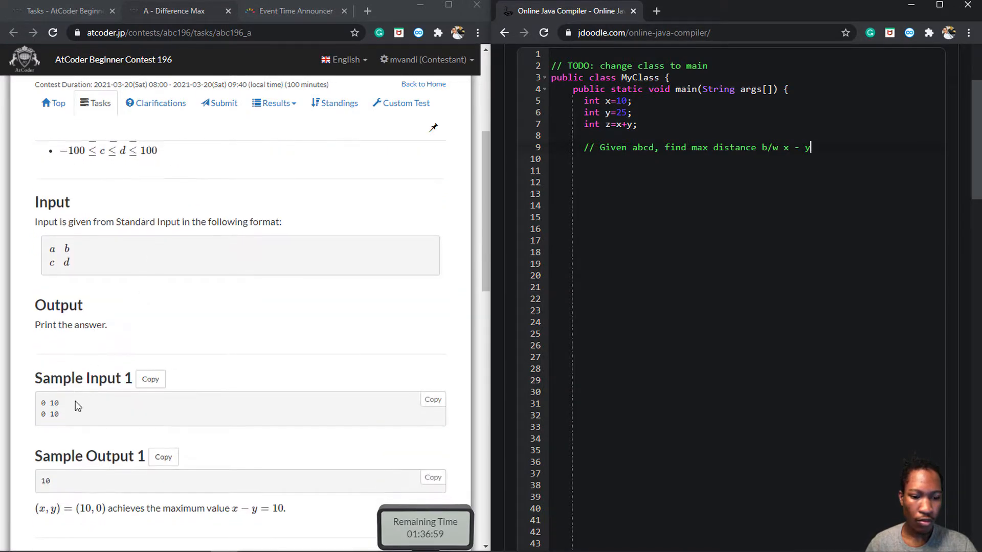
{"action": "scroll", "scroll_direction": "down", "scroll_amount": 3}
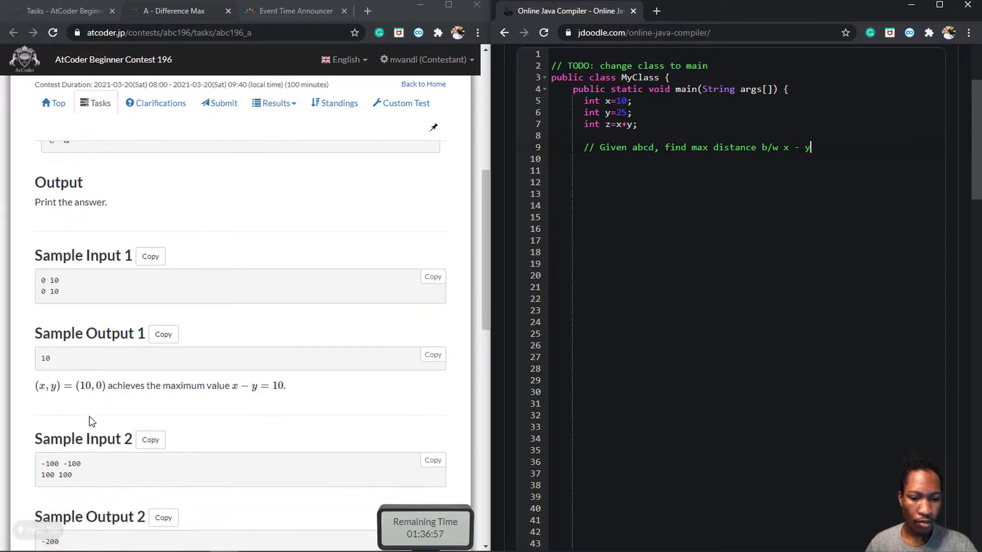
{"action": "scroll", "scroll_direction": "down", "scroll_amount": 3}
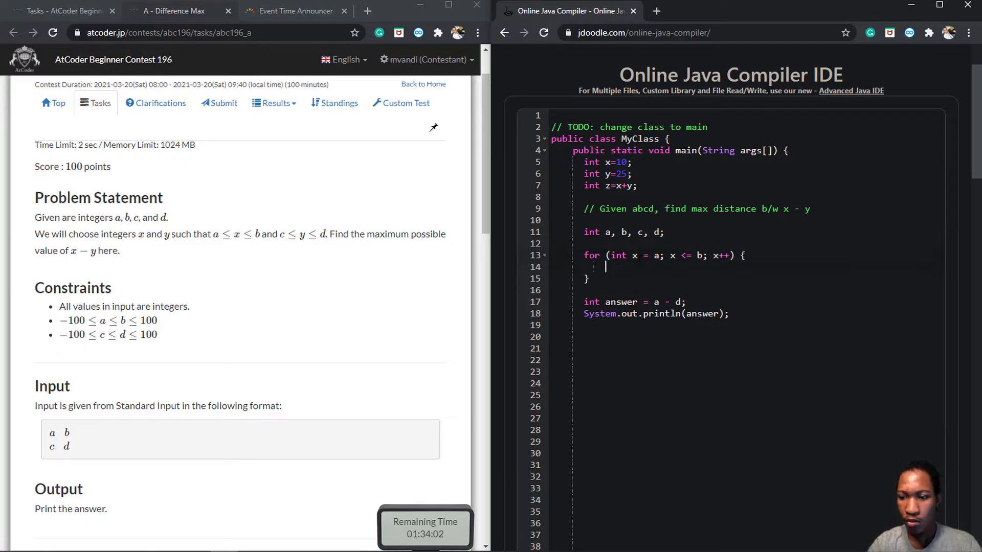
{"action": "type", "text": "for (int y = c; y <= d; y++) {"}
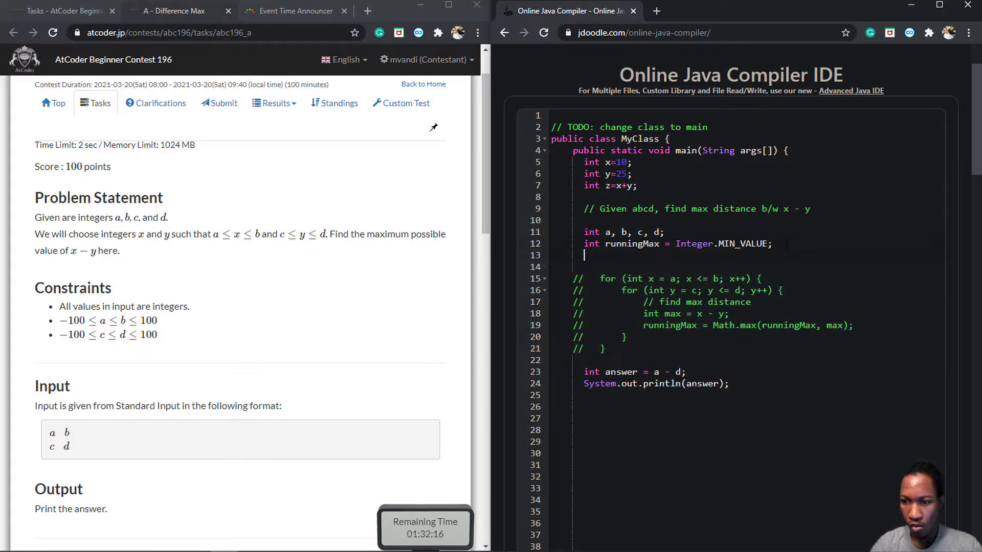
{"action": "type", "text": "Scanner"}
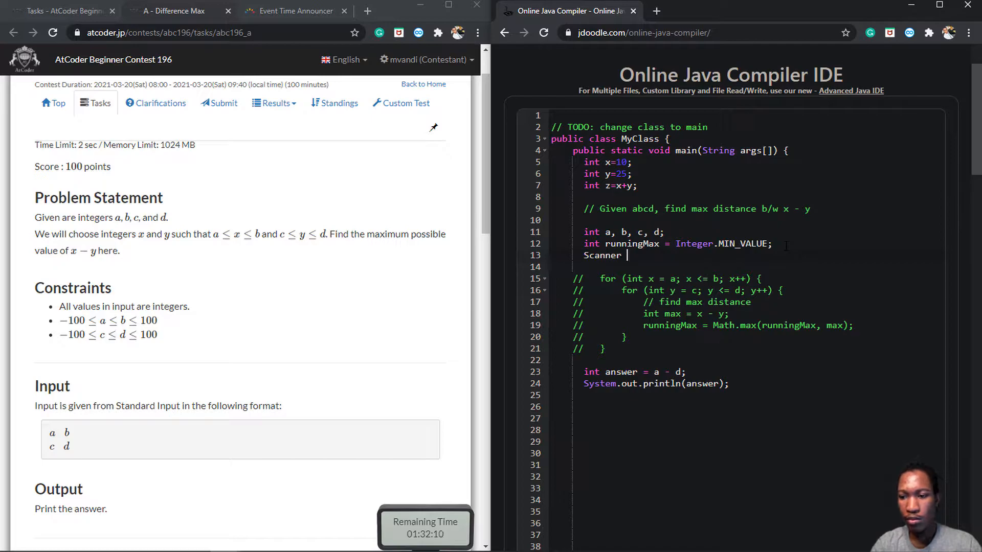
{"action": "type", "text": "sc = new Scanner(System.in);"}
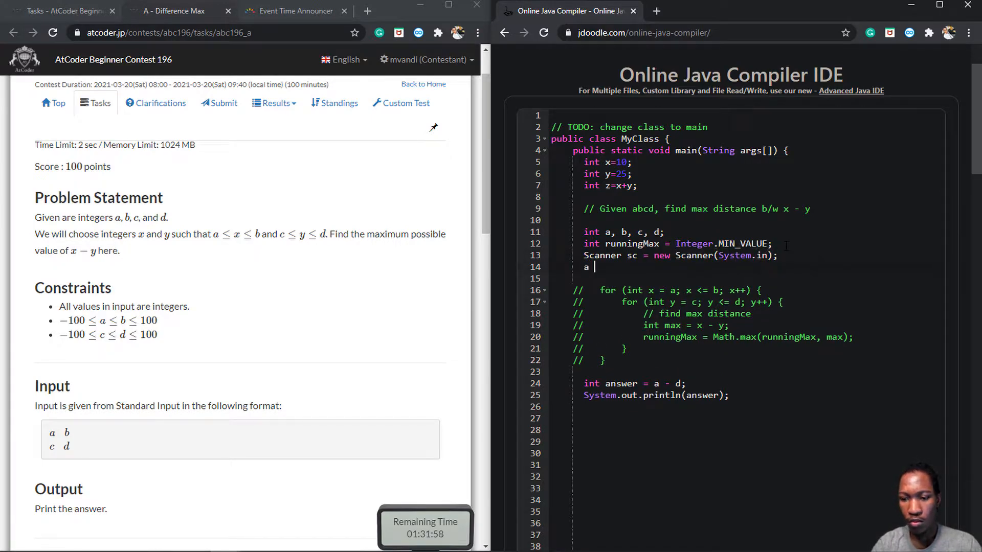
{"action": "type", "text": "= sc.nextInt();"}
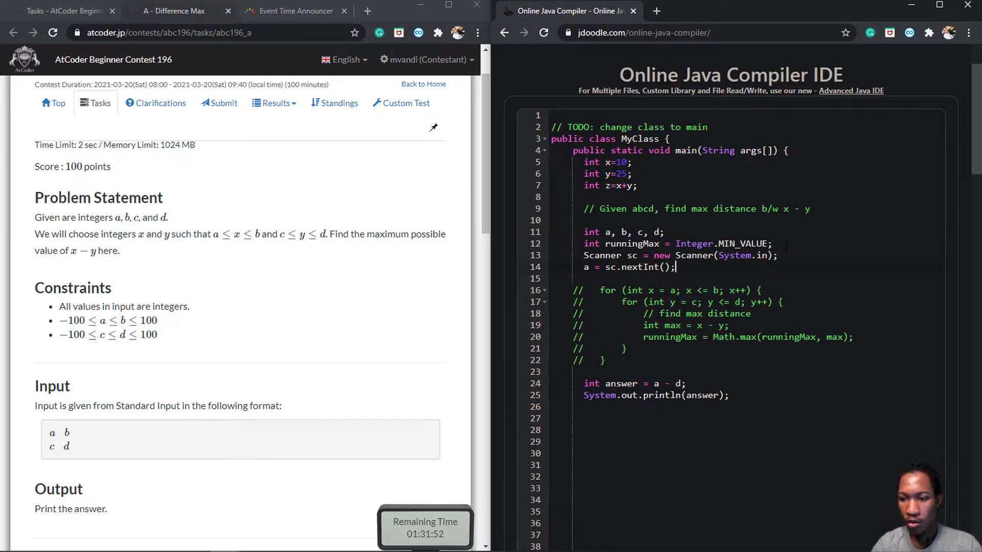
{"action": "type", "text": "b = sc.nextInte"}
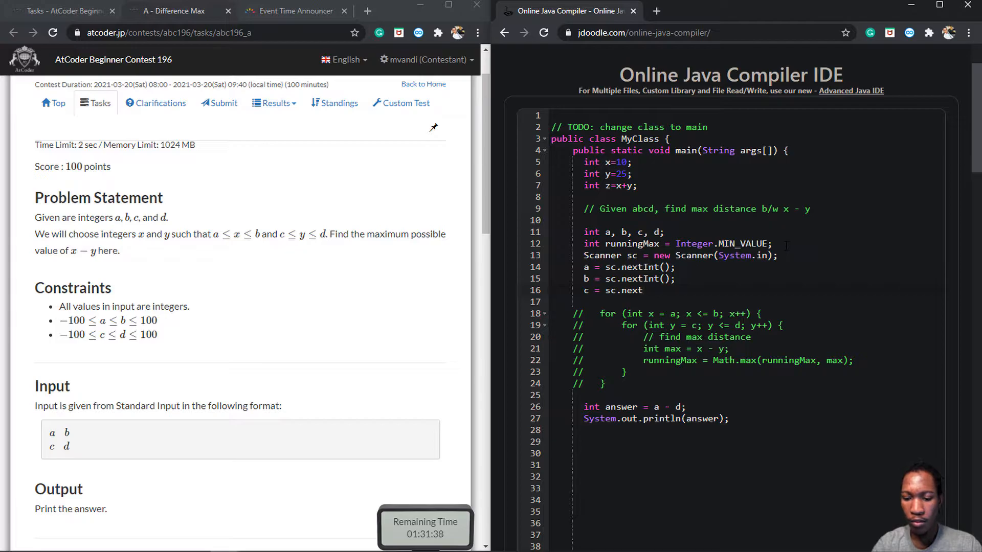
{"action": "type", "text": "d = sc.nextInt();"}
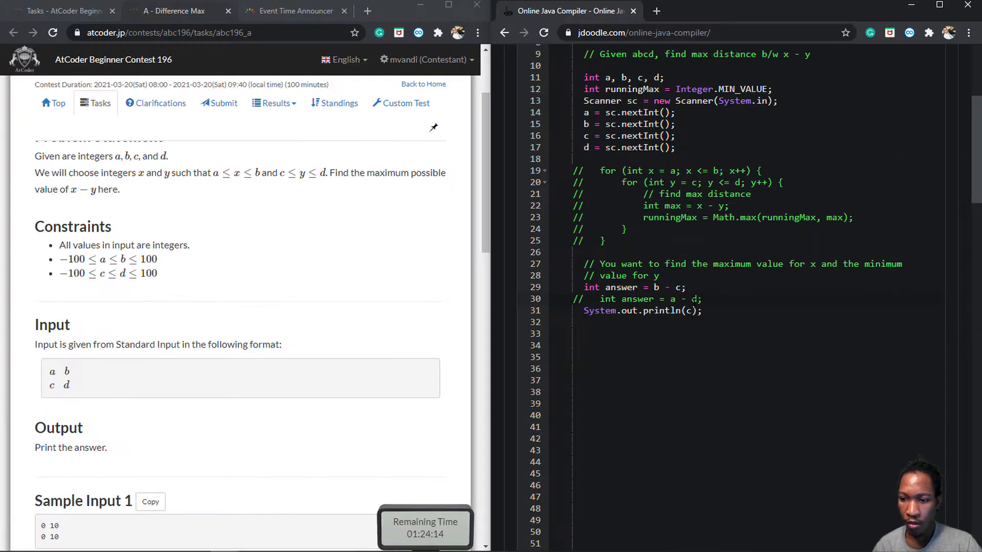
{"action": "type", "text": "answer"}
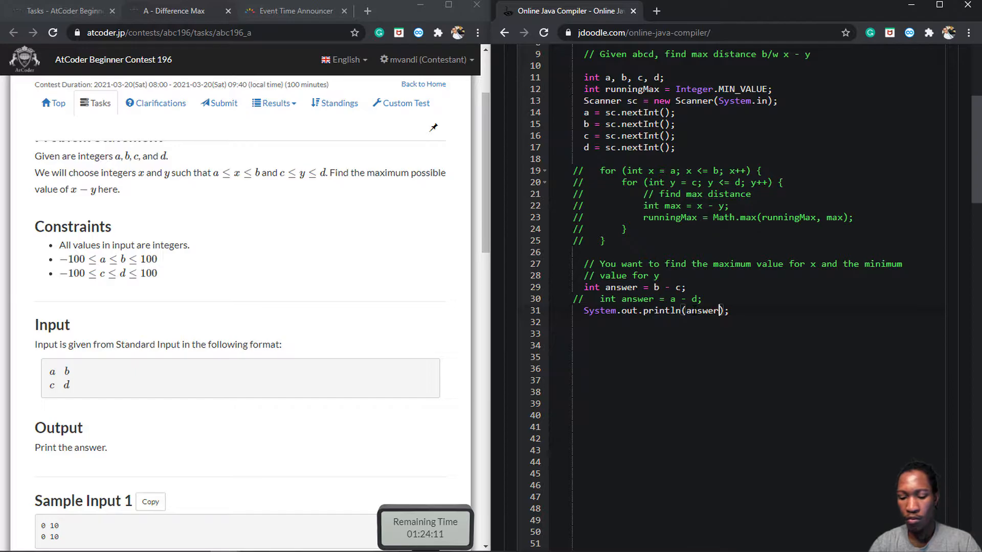